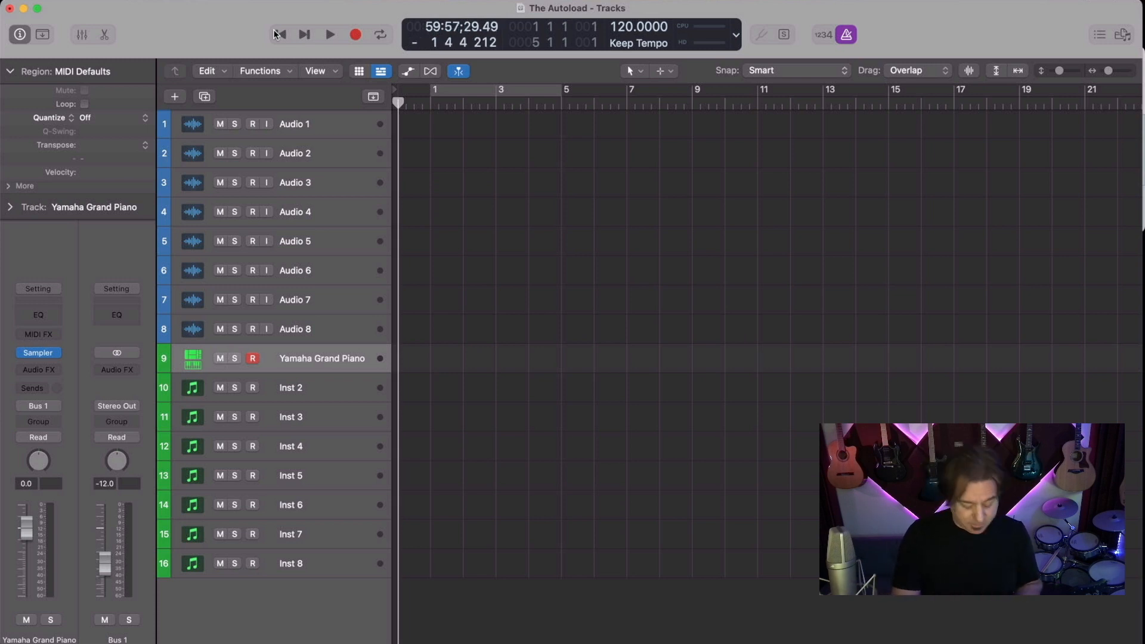
# Step: Play from the top to around bar 19 while improvising on the Yamaha Grand Piano track, then stop
pyautogui.click(330, 34)
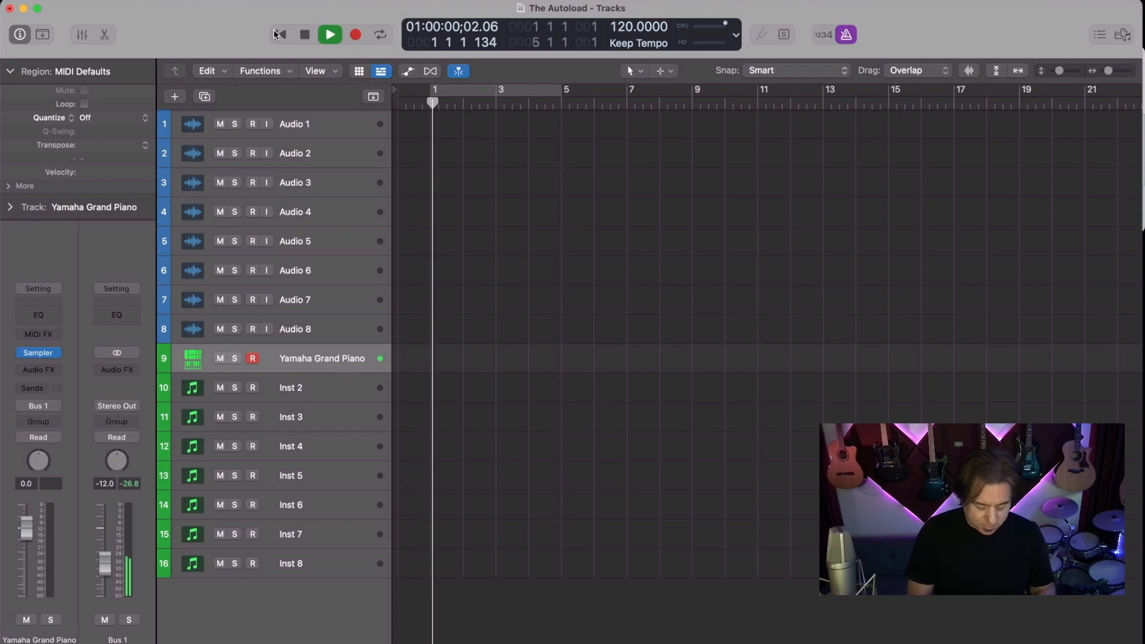
pyautogui.click(330, 35)
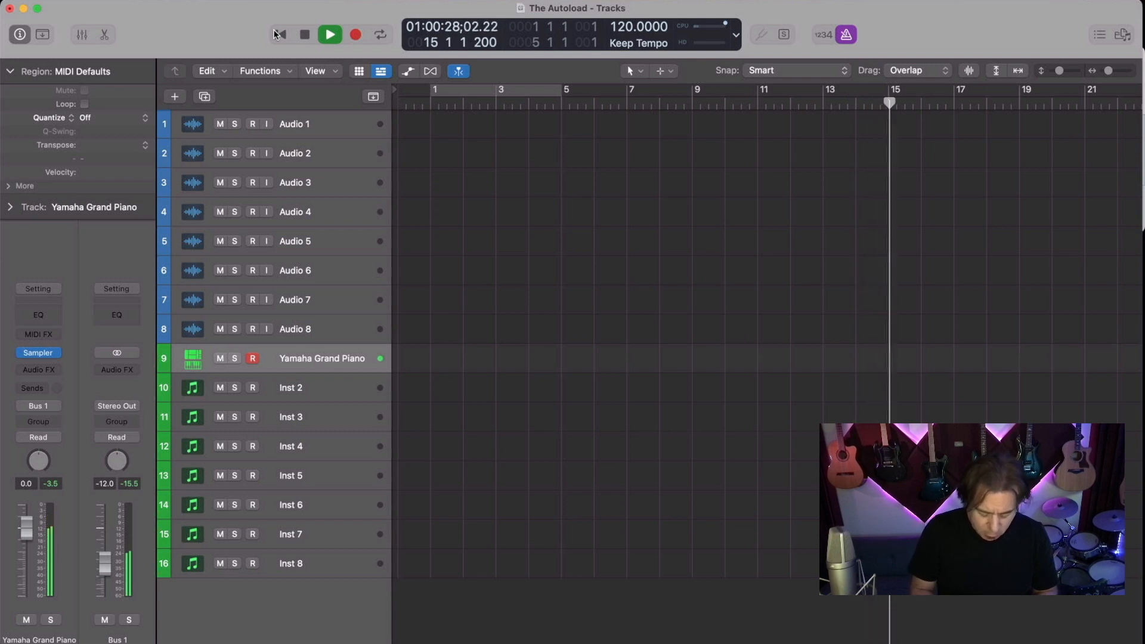
pyautogui.click(330, 35)
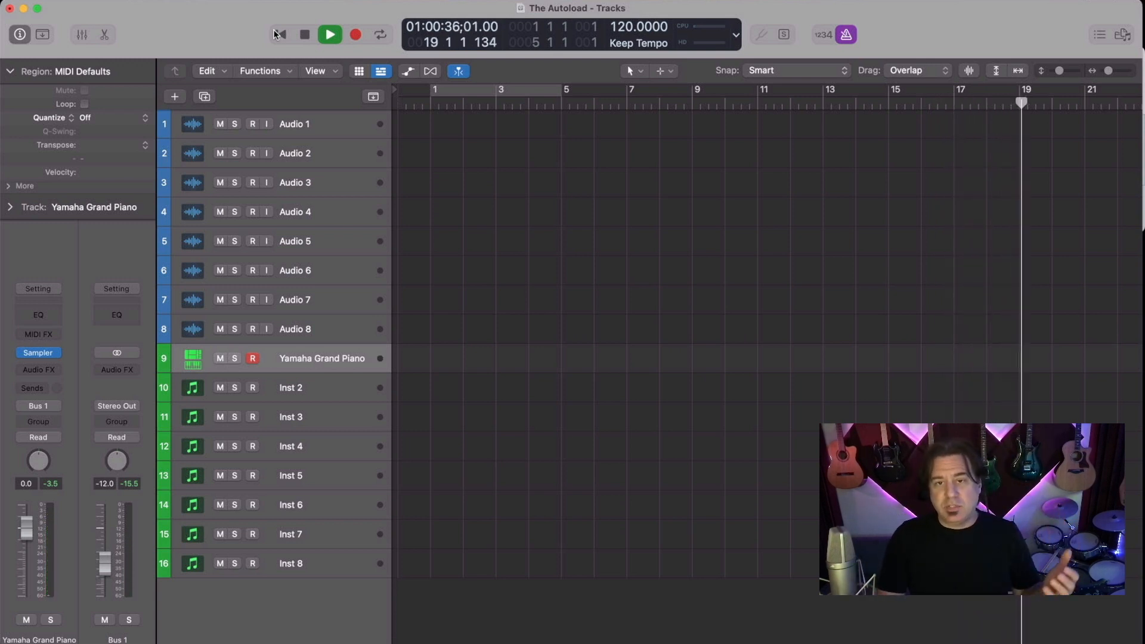
pyautogui.click(356, 34)
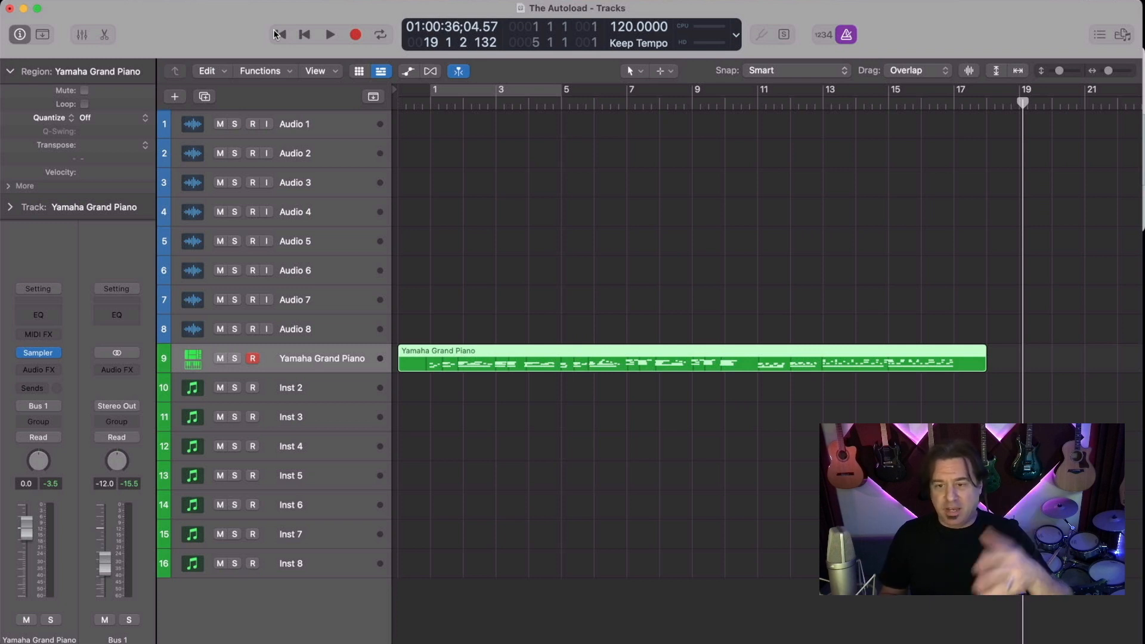
pyautogui.moveTo(389, 124)
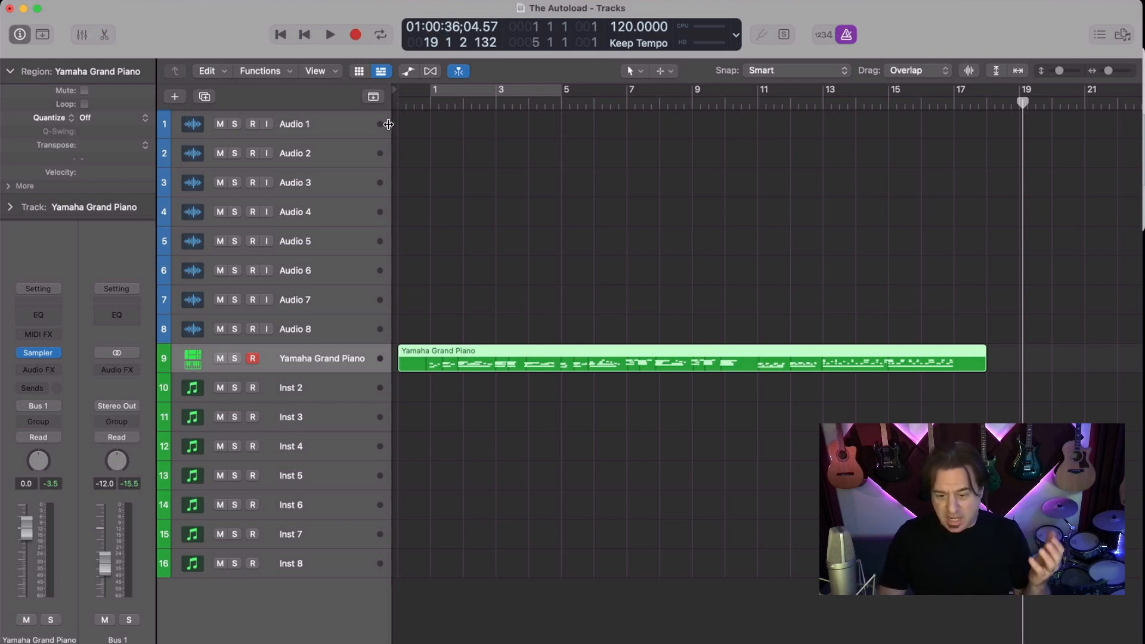
# Step: Audition the captured Yamaha Grand Piano region from the start, then stop playback
pyautogui.click(329, 35)
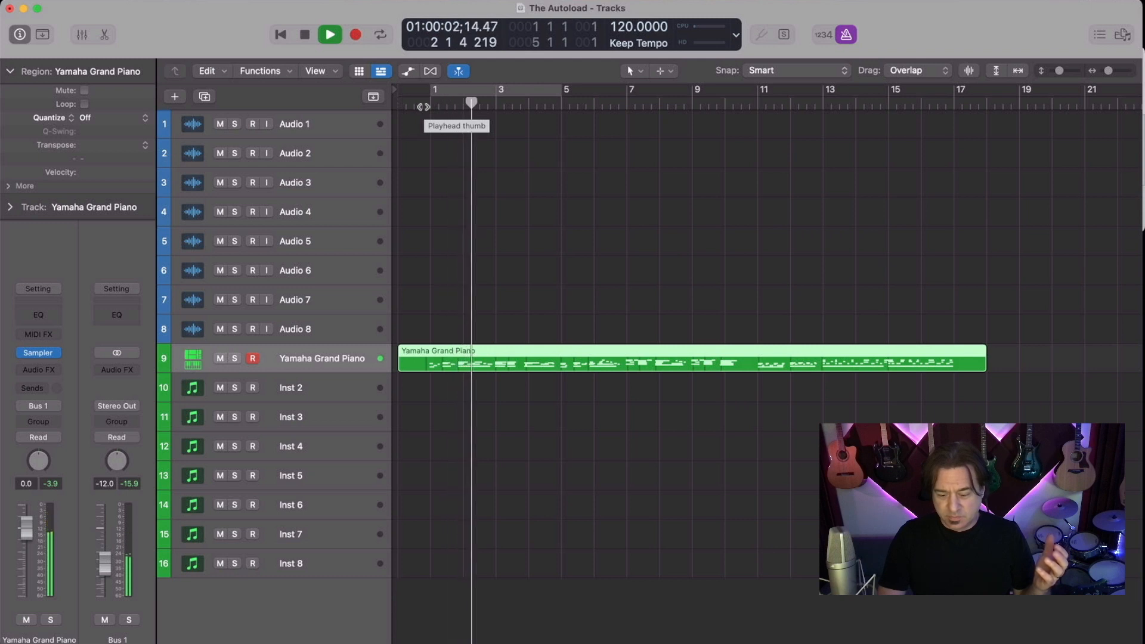
pyautogui.click(329, 34)
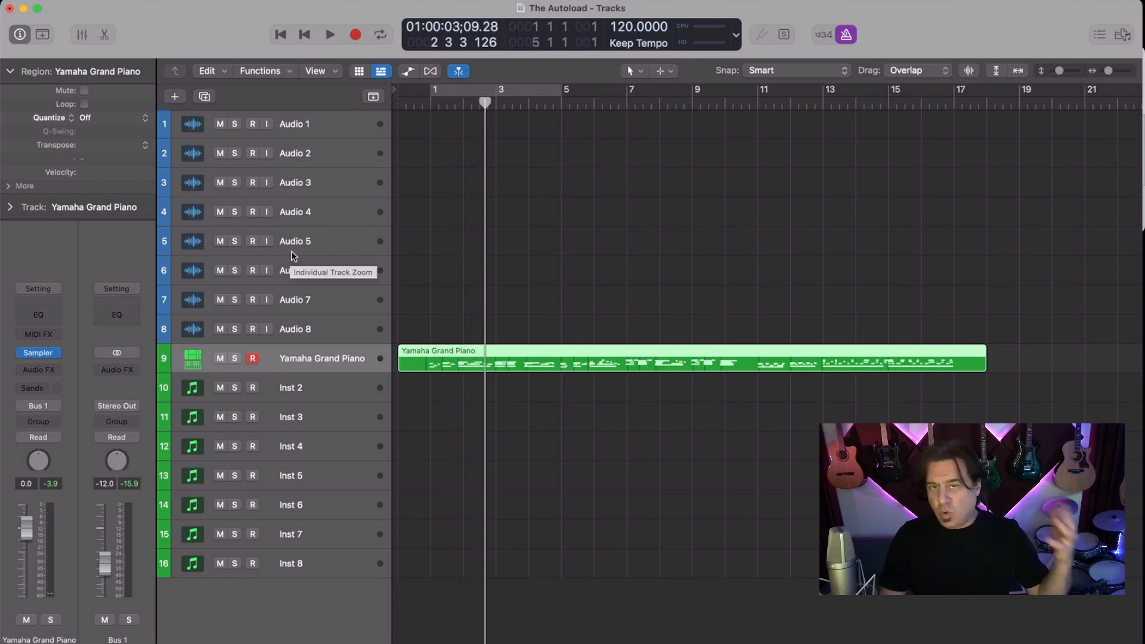
pyautogui.moveTo(80, 136)
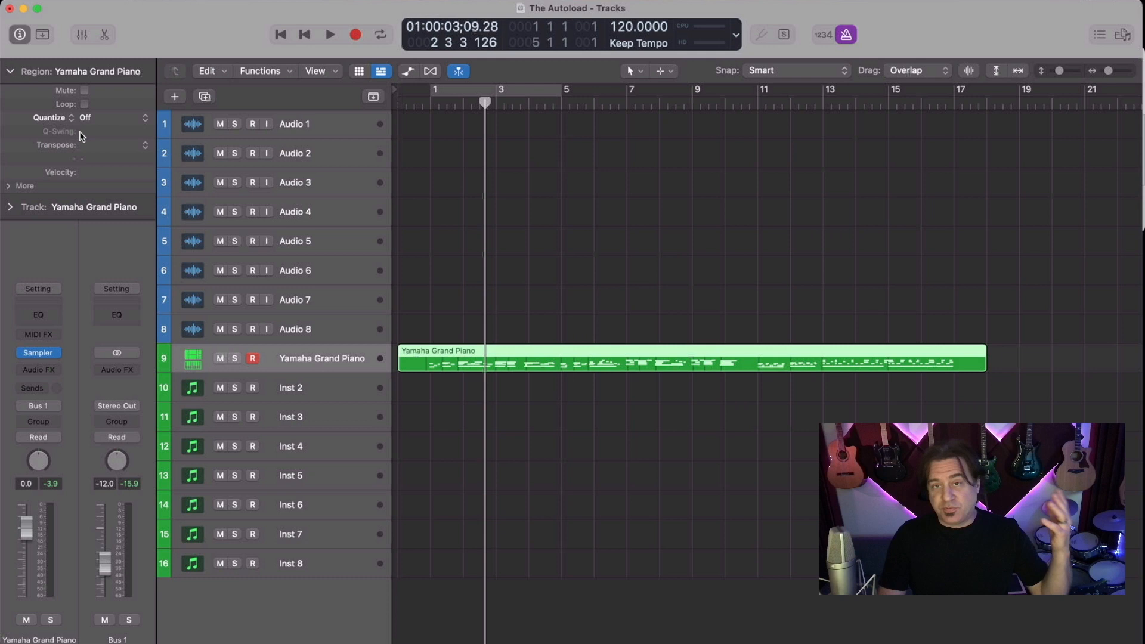
pyautogui.moveTo(117, 124)
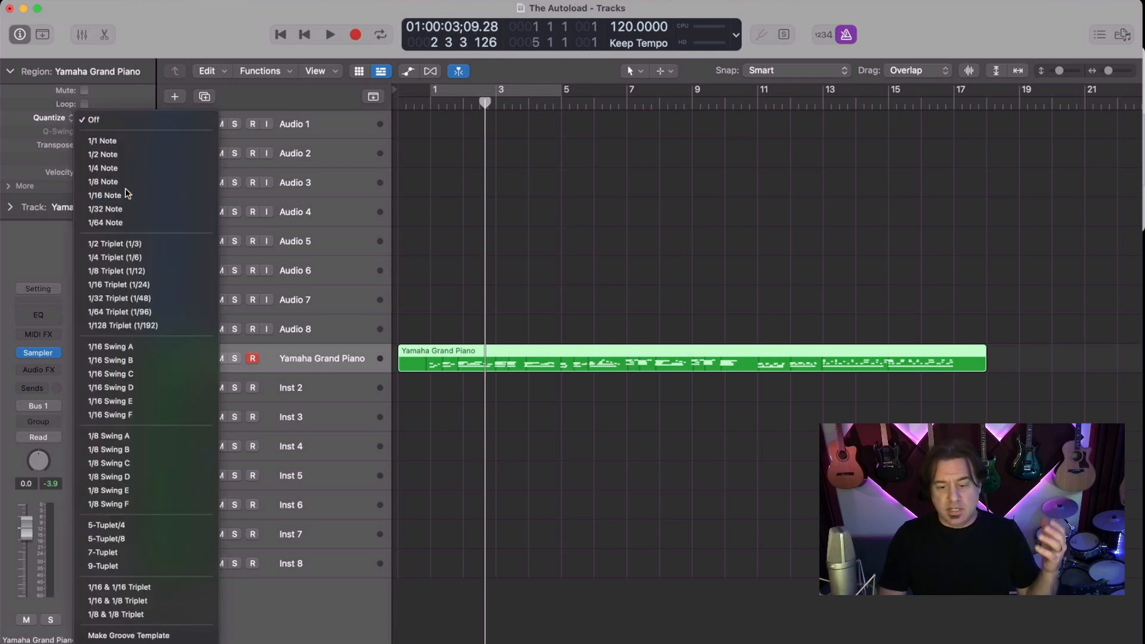
# Step: Quantize the captured piano region to 1/16 Note in the Region inspector and play it back
pyautogui.click(105, 195)
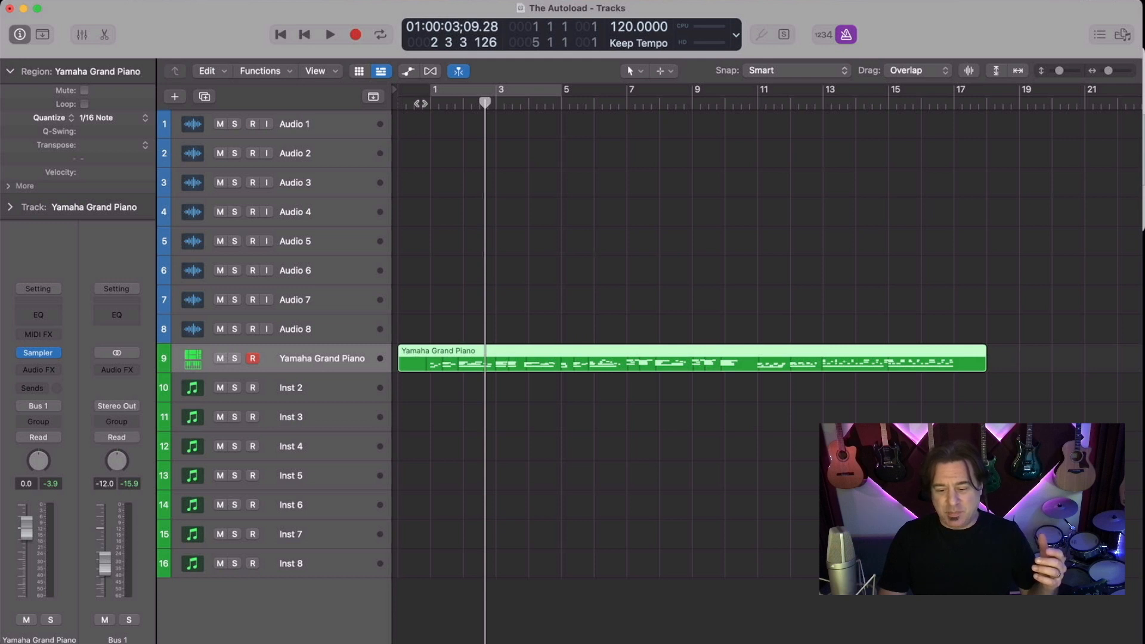
pyautogui.click(329, 34)
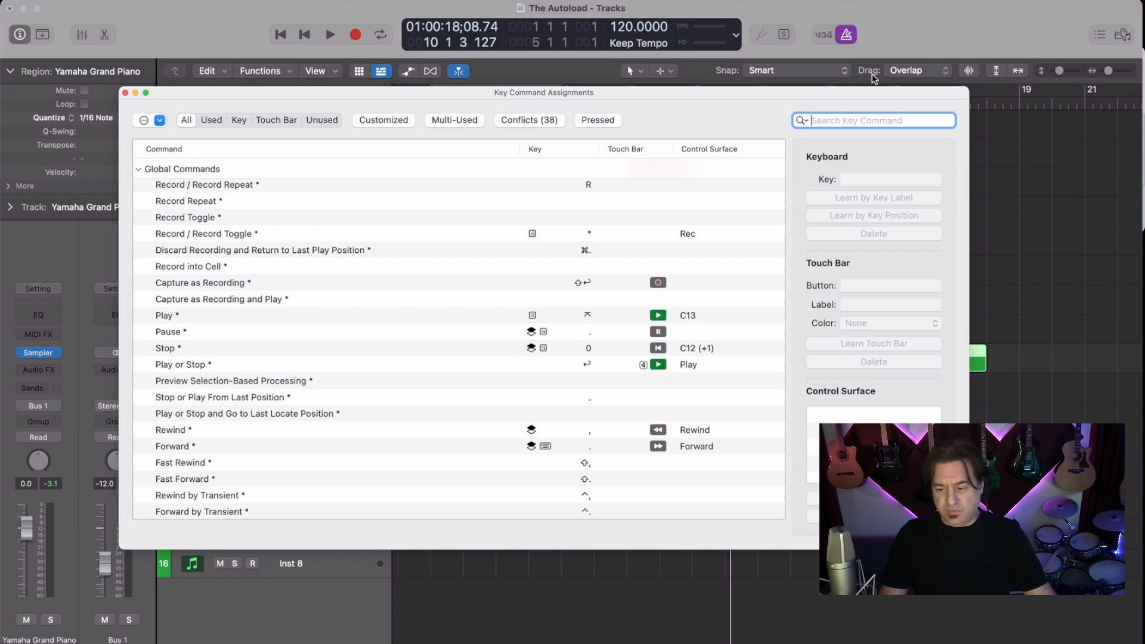
# Step: Filter the key command list by searching 'captu' to find Capture as Recording
pyautogui.click(874, 120)
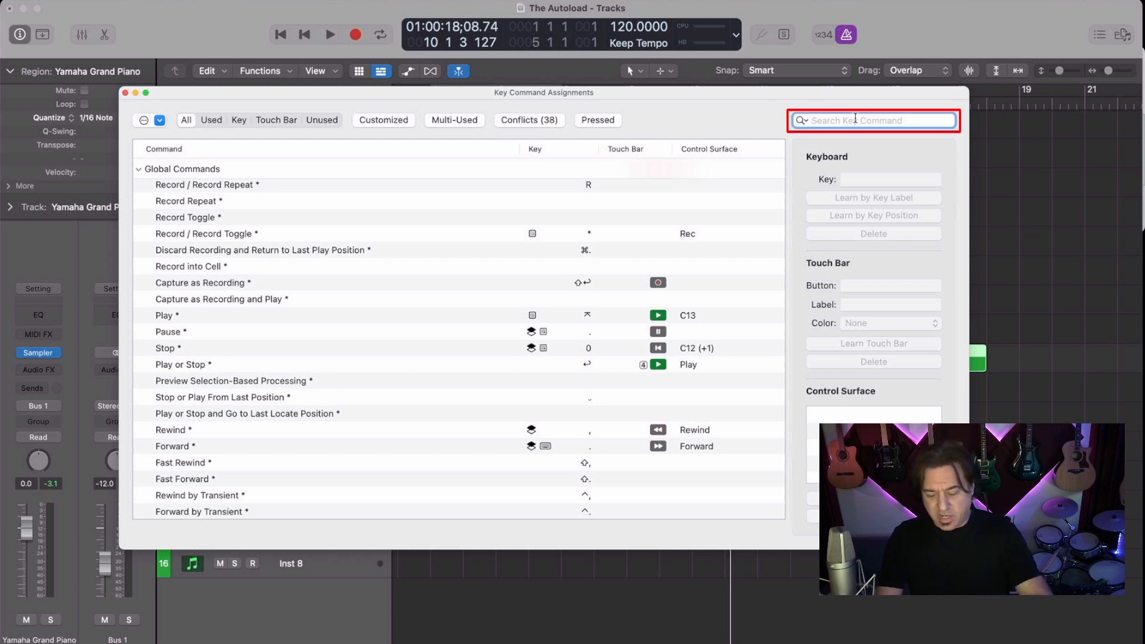
pyautogui.write('capt')
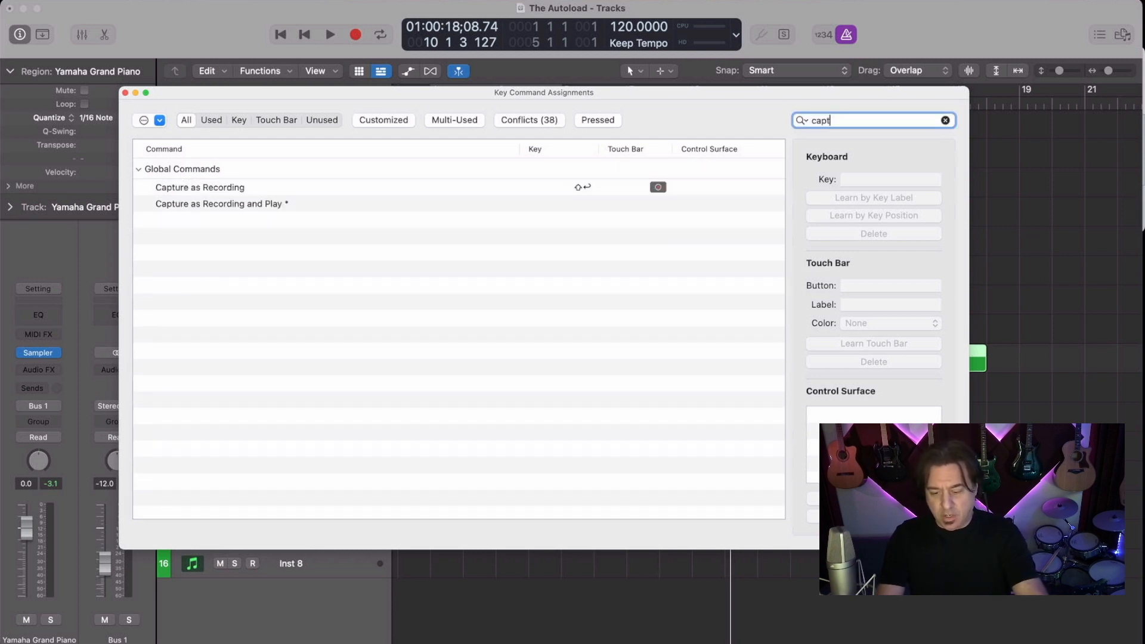
pyautogui.write('u')
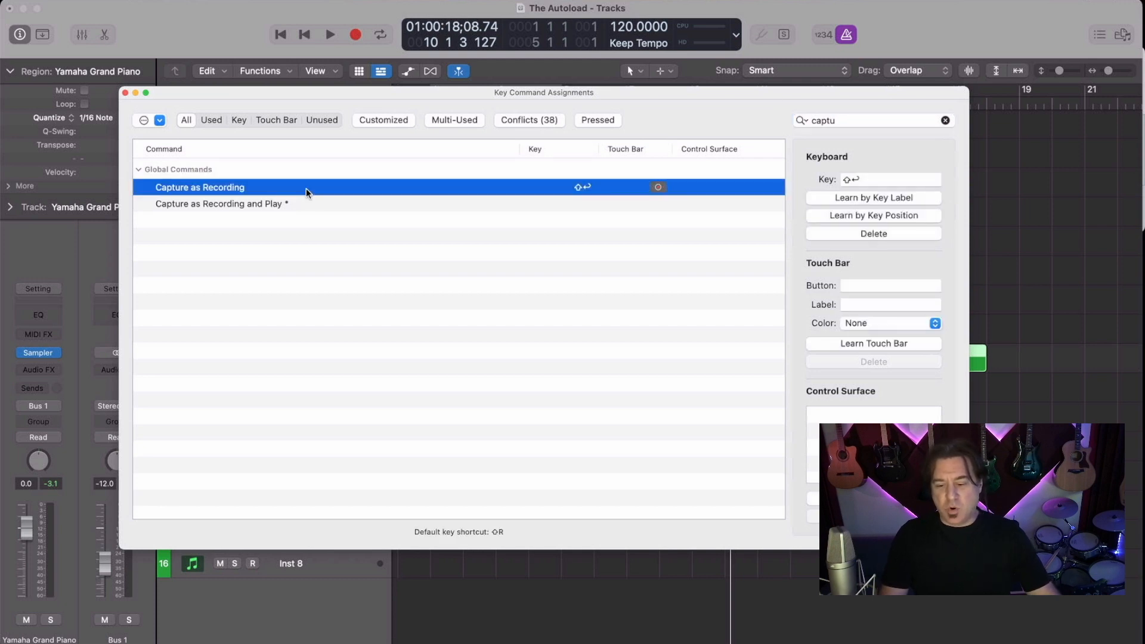
pyautogui.moveTo(344, 188)
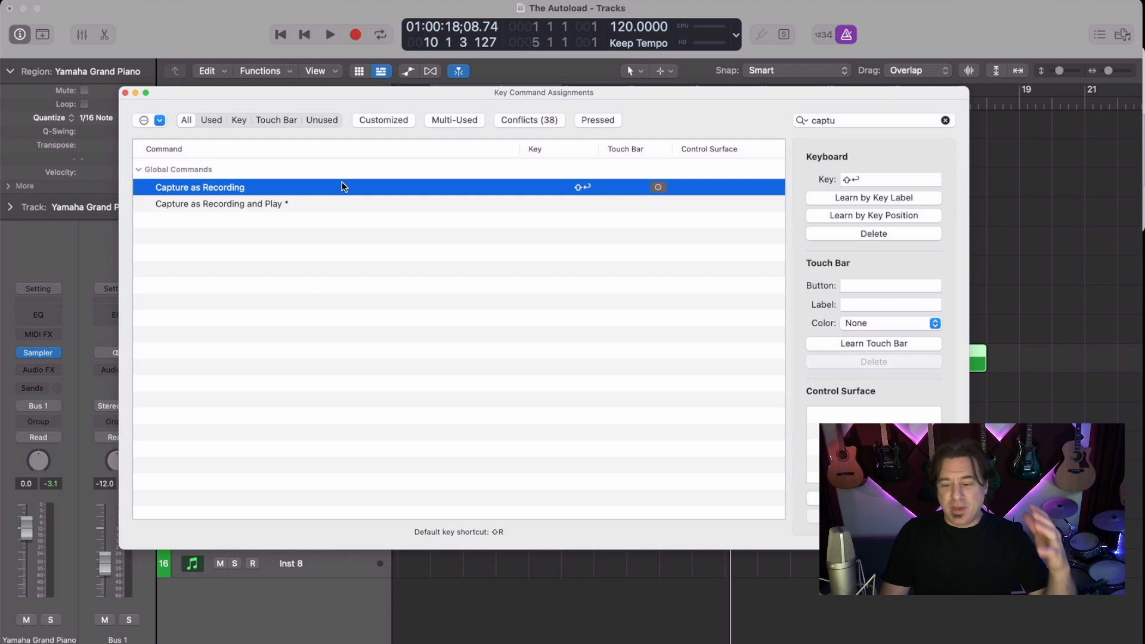
pyautogui.moveTo(416, 211)
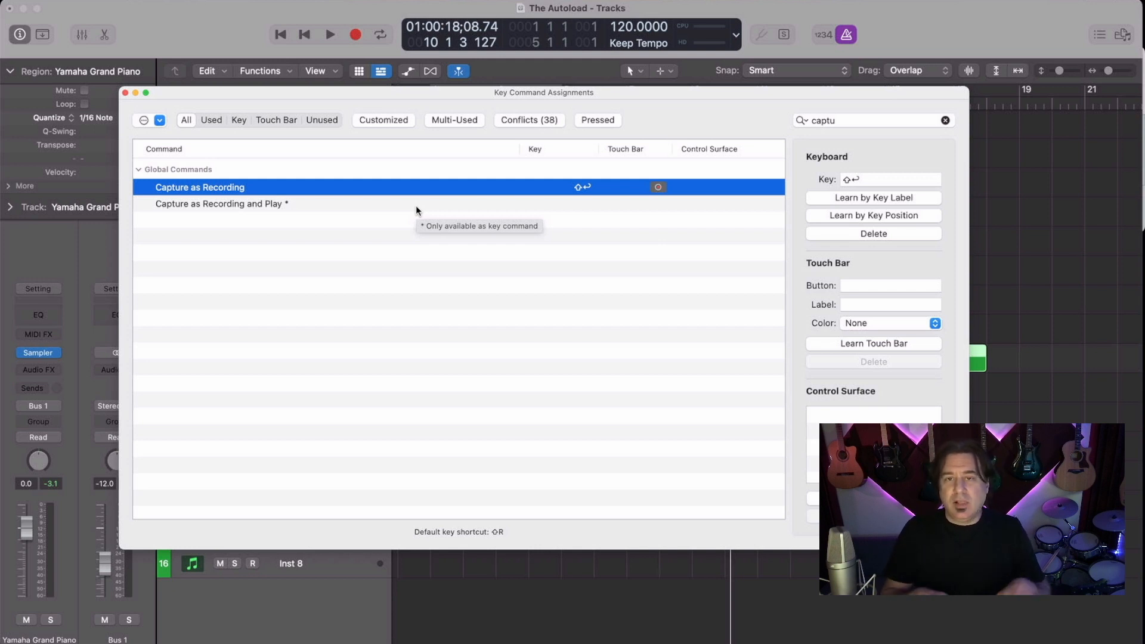
pyautogui.moveTo(368, 222)
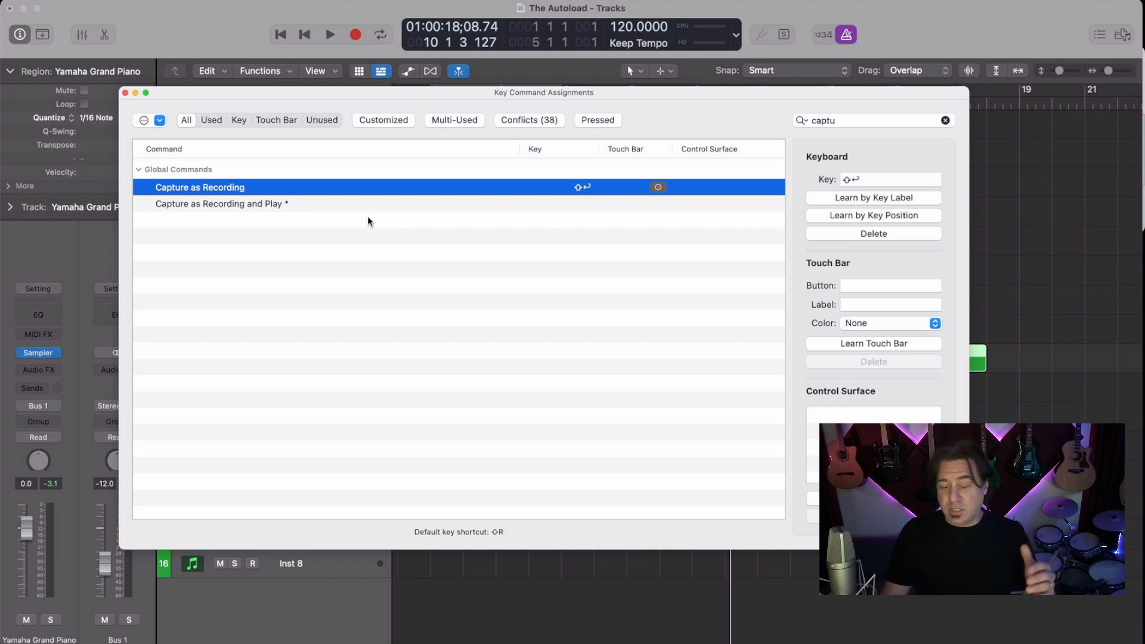
pyautogui.moveTo(289, 188)
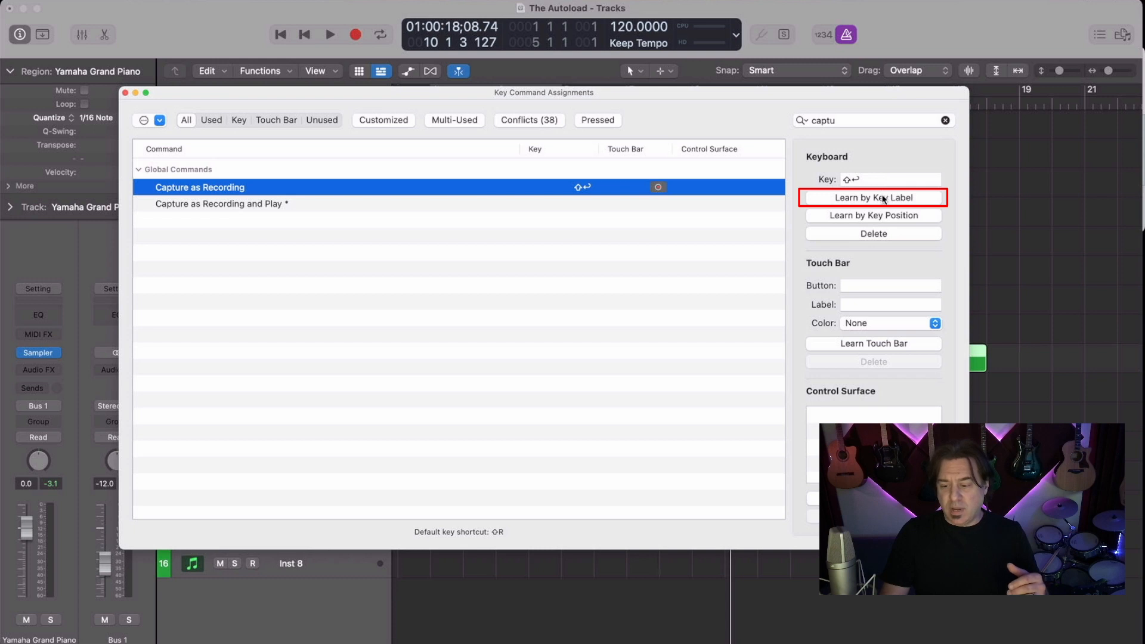
# Step: Enable Learn by Key Label for Capture as Recording so it awaits a new shortcut
pyautogui.click(874, 197)
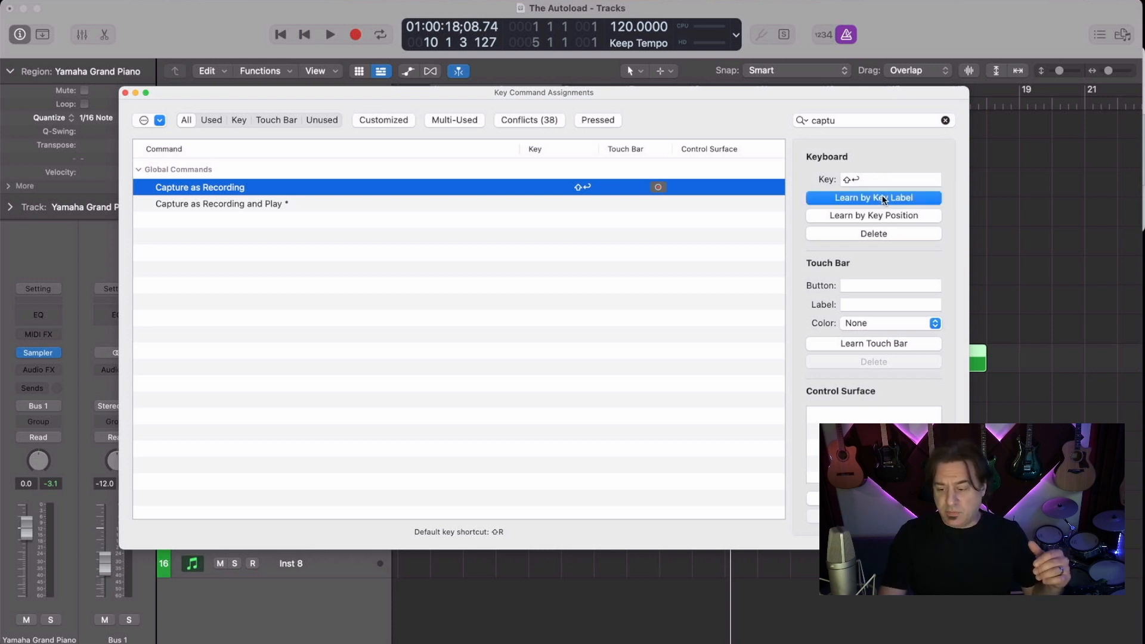
pyautogui.moveTo(886, 182)
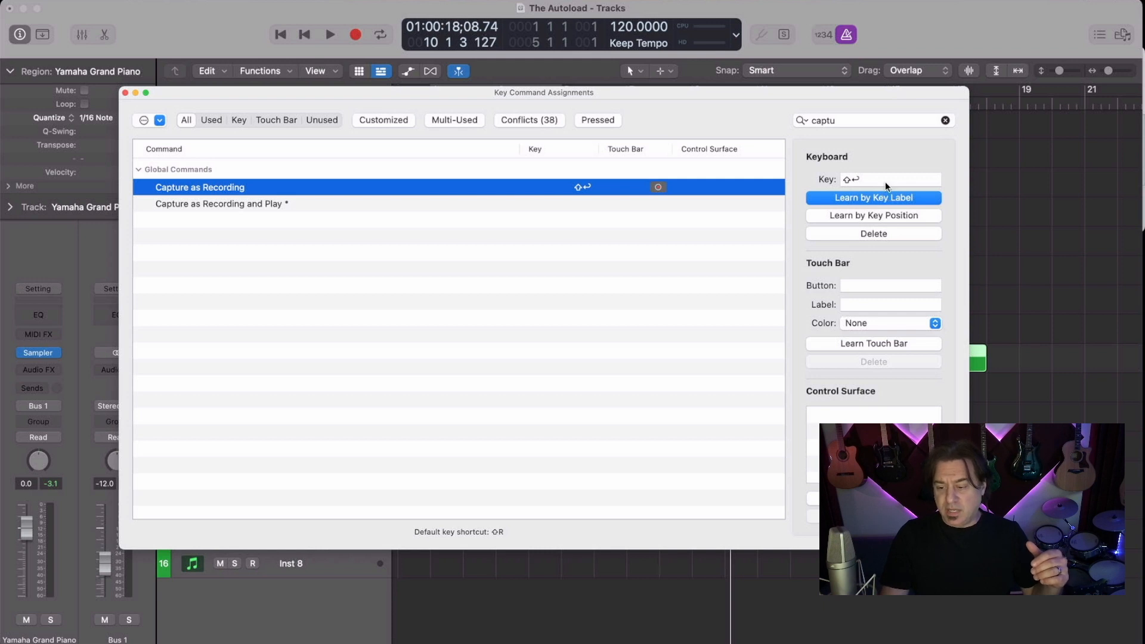
pyautogui.click(890, 181)
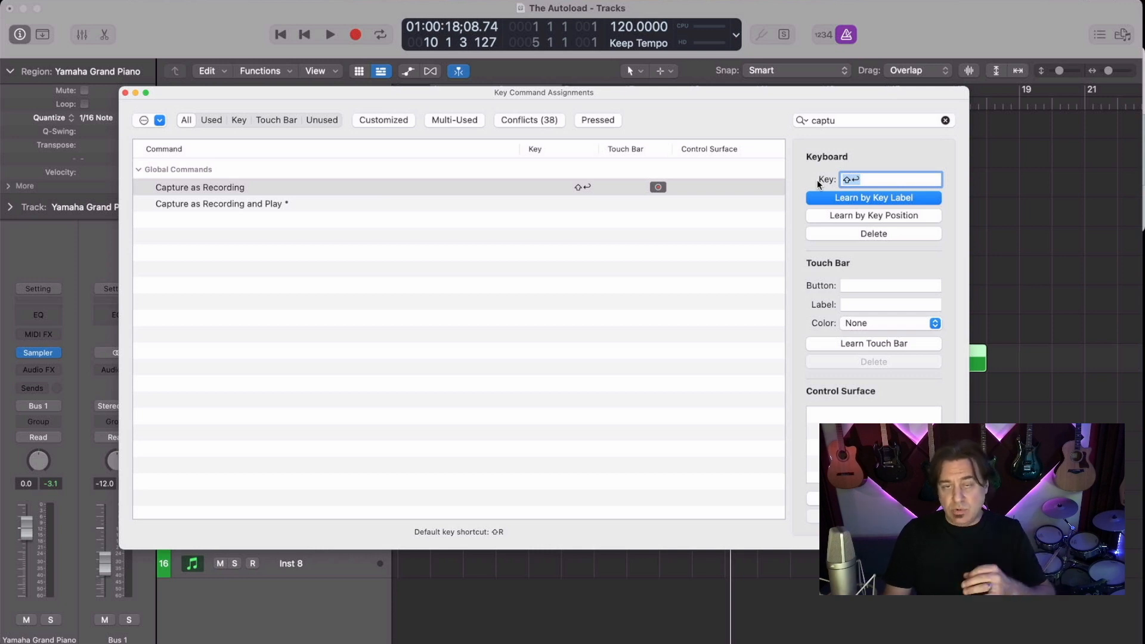
pyautogui.moveTo(770, 99)
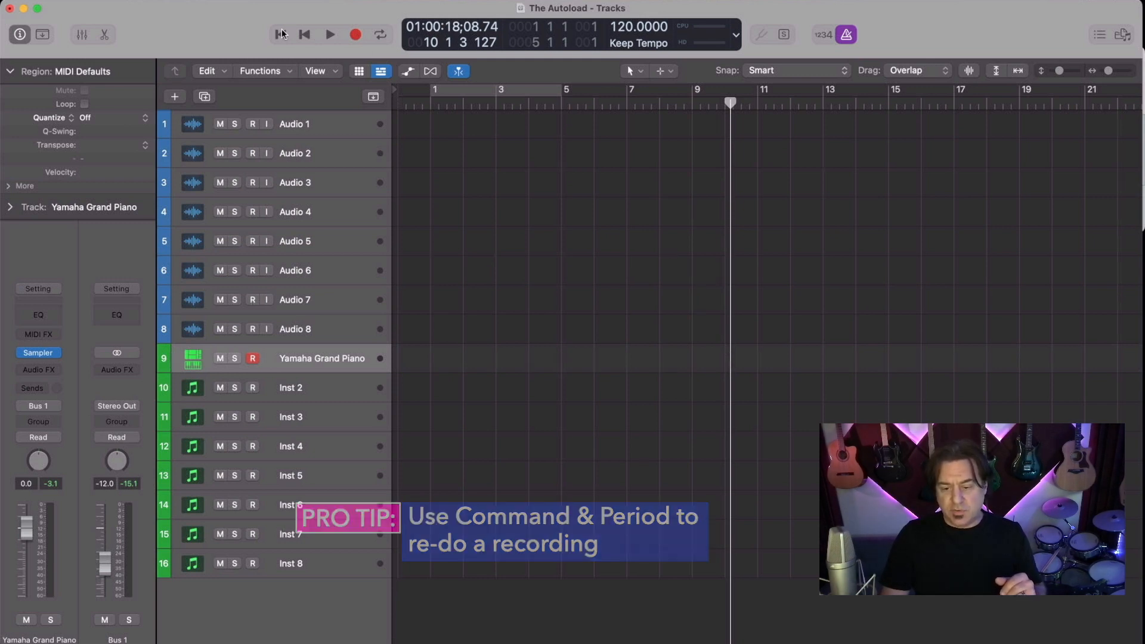
# Step: Play the project again from the top to about bar 7 while improvising on the piano
pyautogui.click(330, 35)
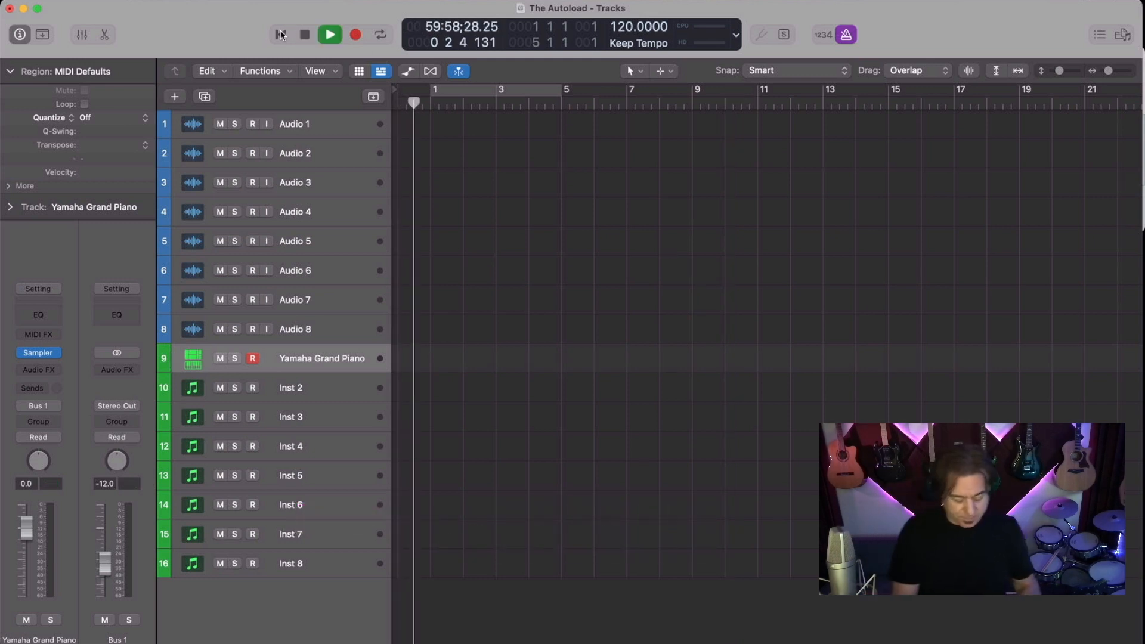
pyautogui.click(329, 35)
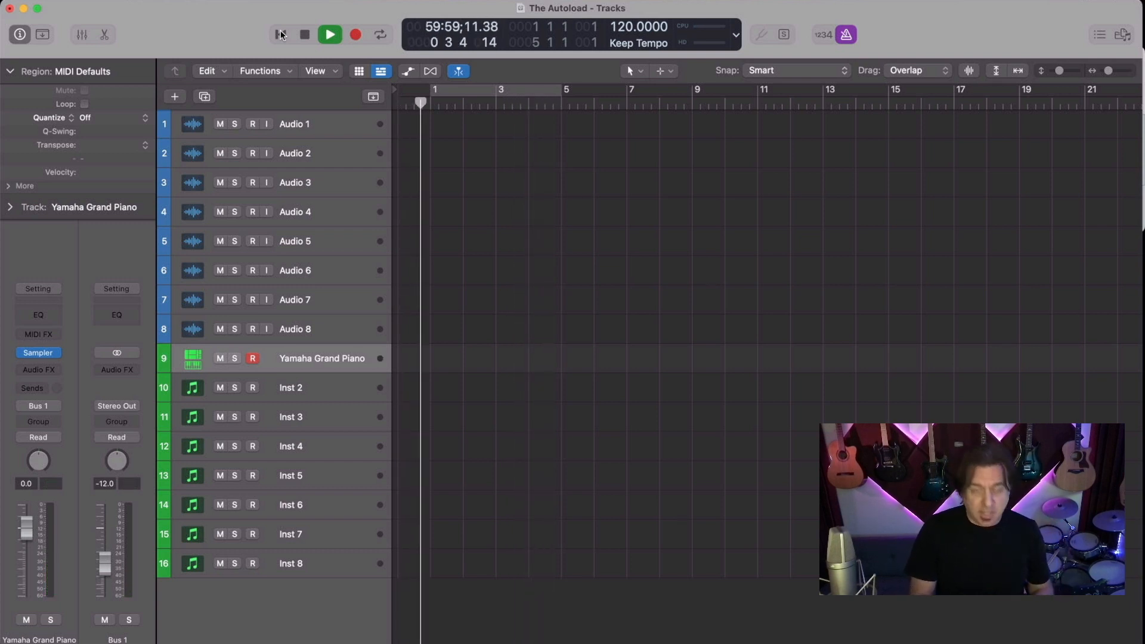
pyautogui.click(329, 35)
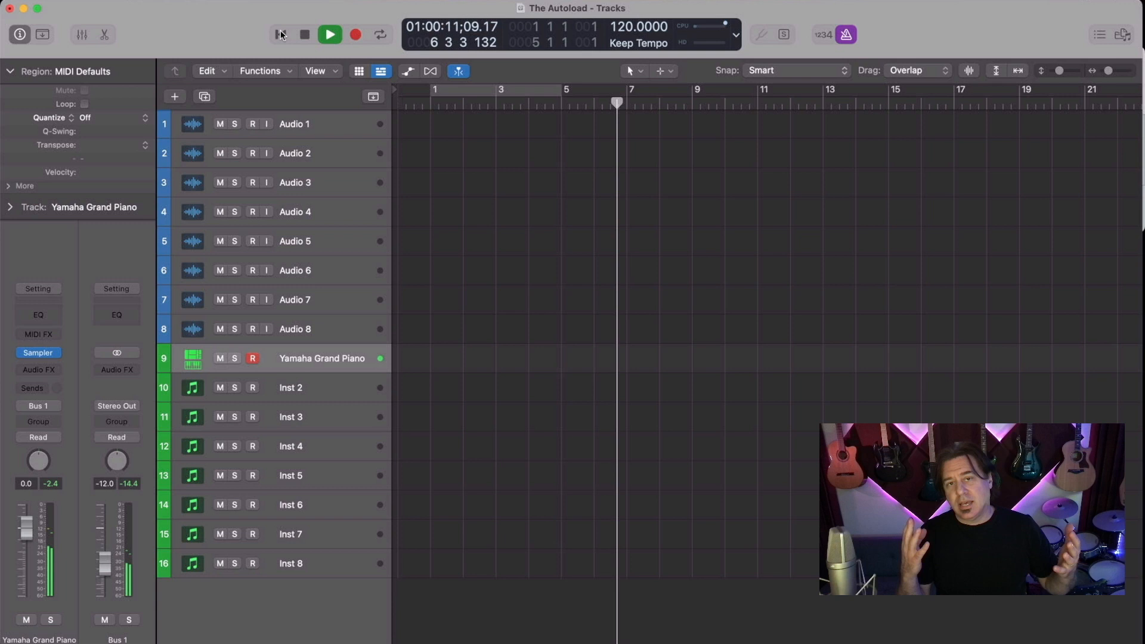
# Step: Capture the new improvisation as a Yamaha Grand Piano region over bars 1 to 8 and stop
pyautogui.click(304, 35)
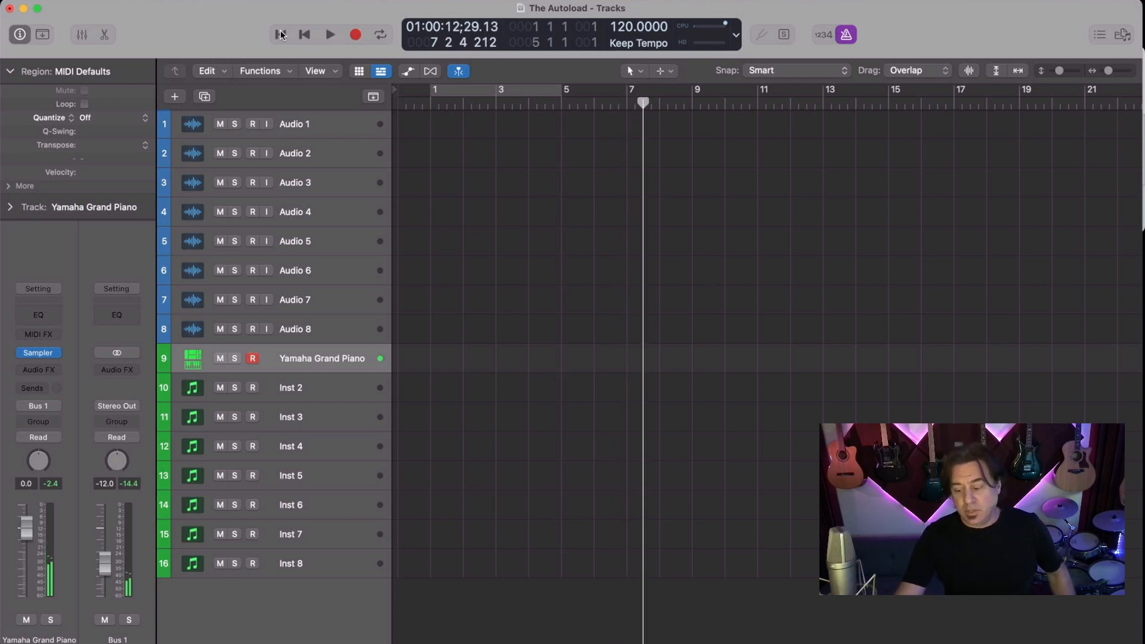
pyautogui.click(330, 35)
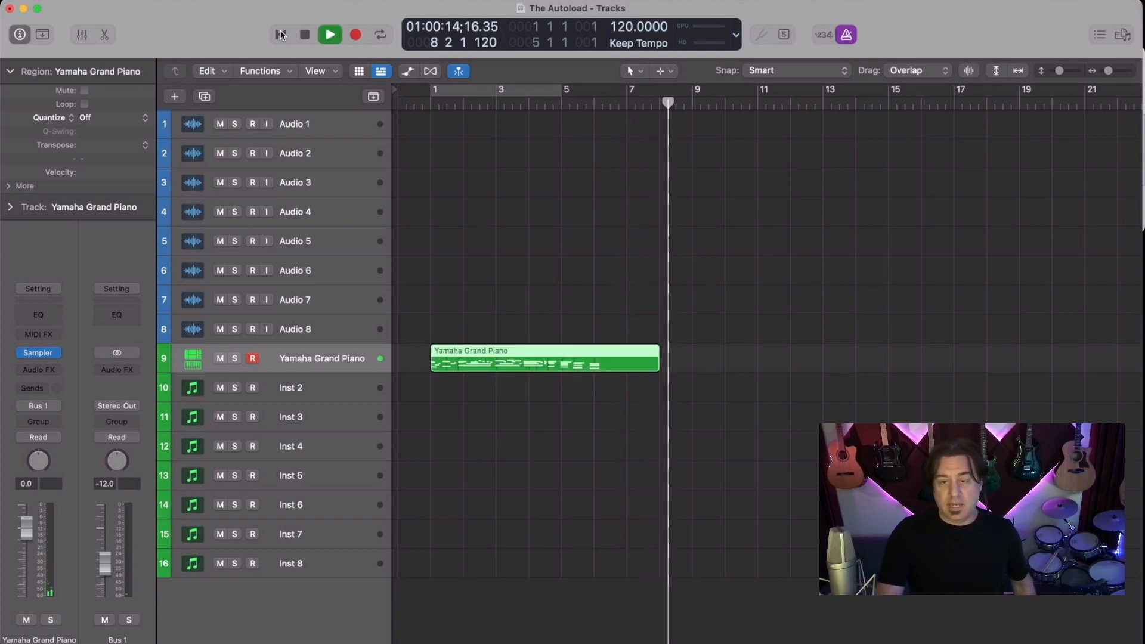
pyautogui.click(306, 35)
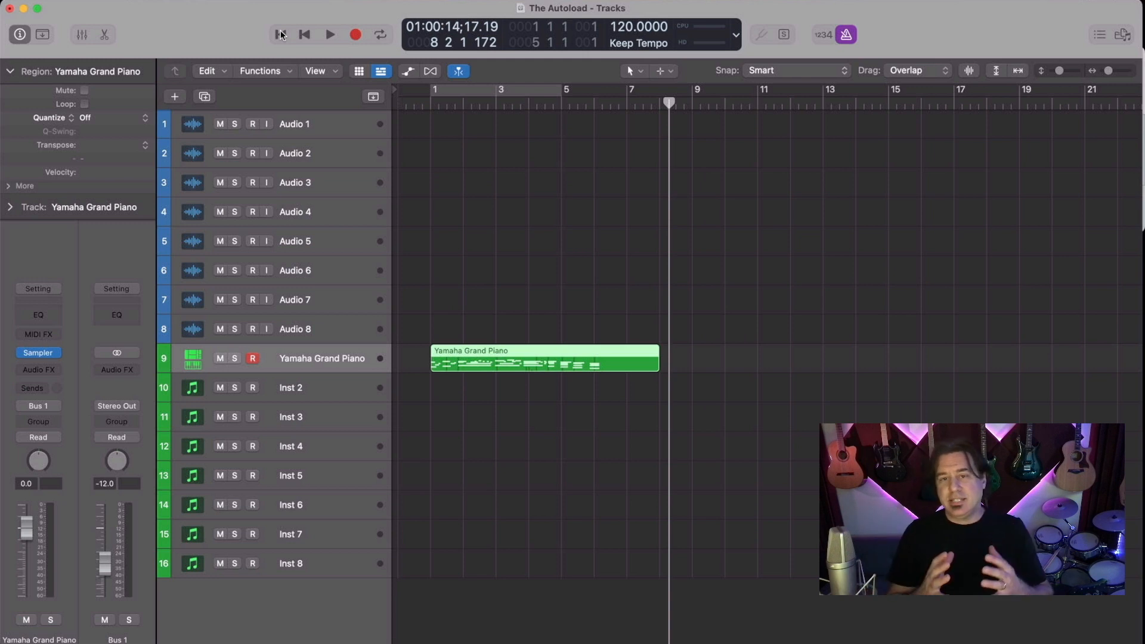